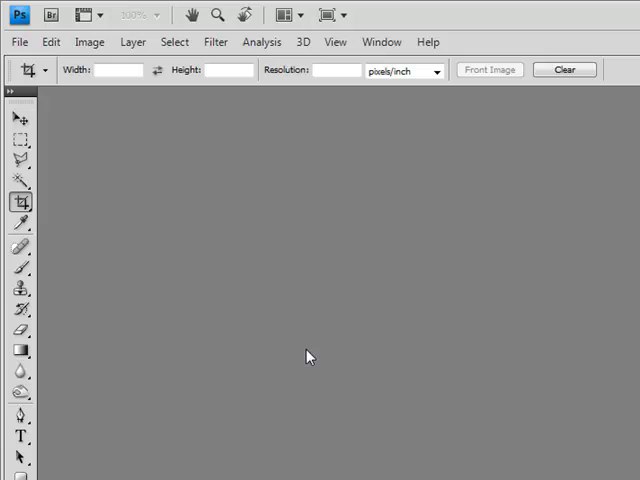
{"action": "mouse_move", "coordinate": [228, 250]}
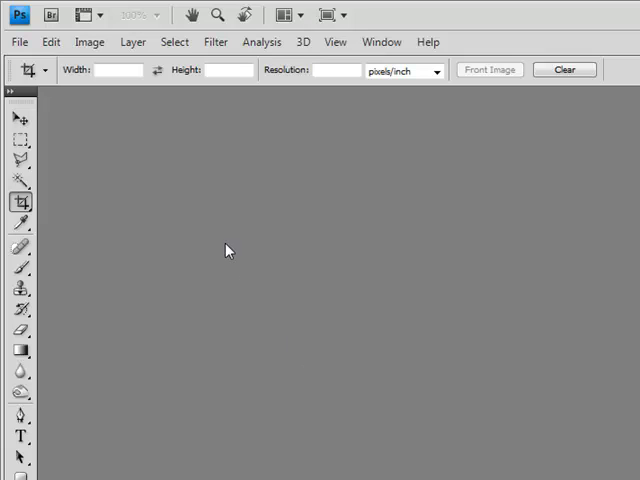
{"action": "mouse_move", "coordinate": [232, 256]}
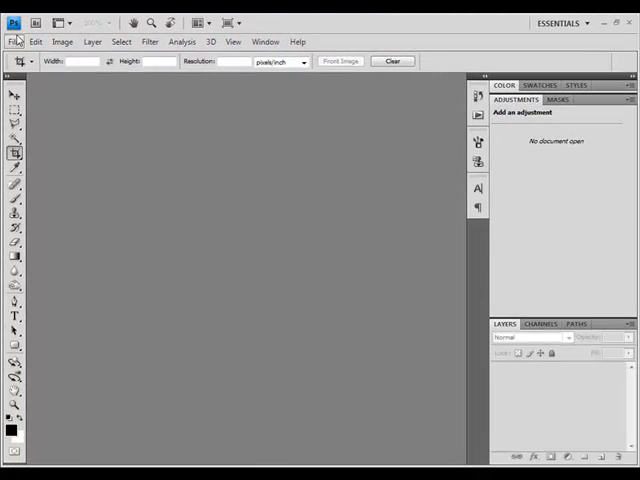
Create a new 320 by 300 pixel document with transparent background contents.
{"action": "left_click", "coordinate": [14, 40]}
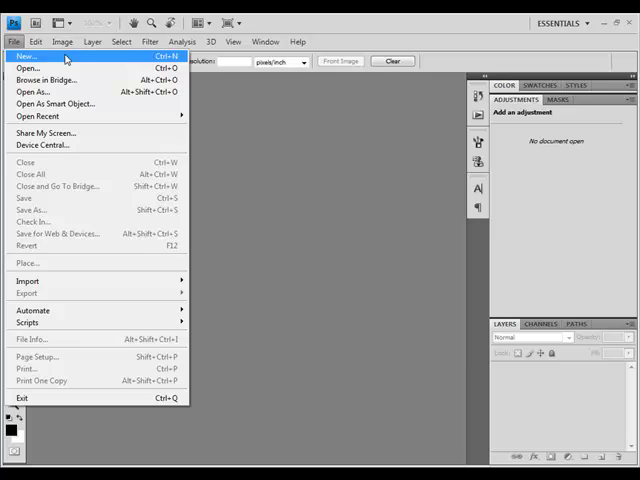
{"action": "left_click", "coordinate": [26, 56]}
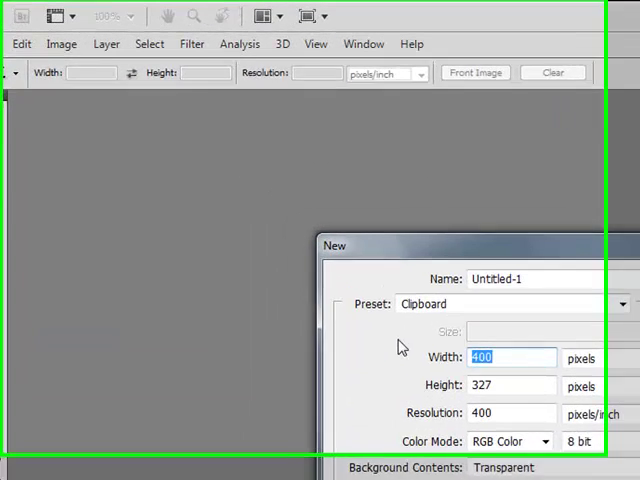
{"action": "type", "text": "3"}
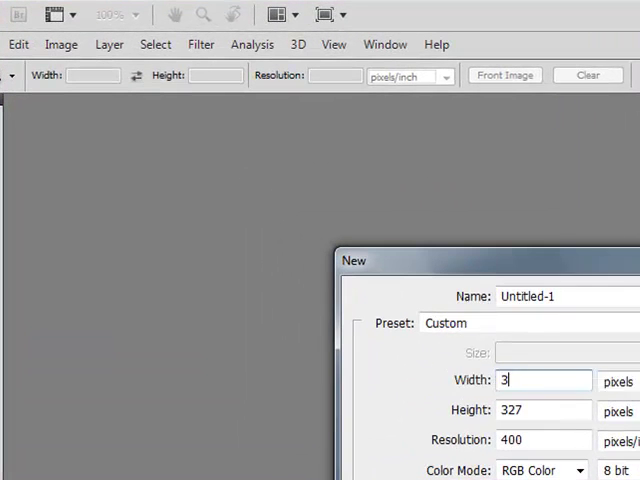
{"action": "type", "text": "20"}
{"action": "left_click", "coordinate": [546, 410]}
{"action": "type", "text": "300"}
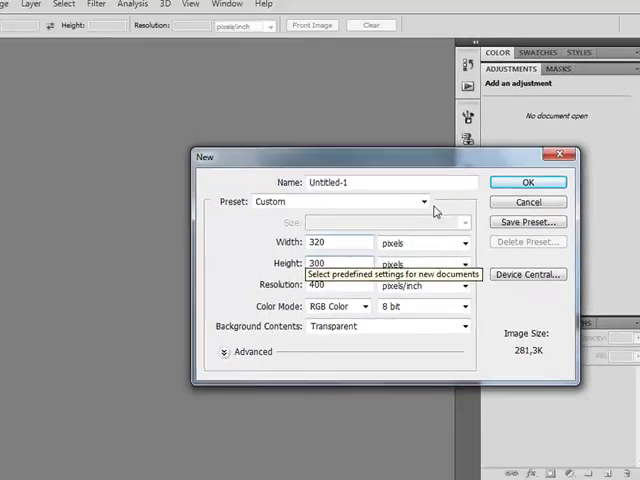
{"action": "left_click", "coordinate": [528, 182]}
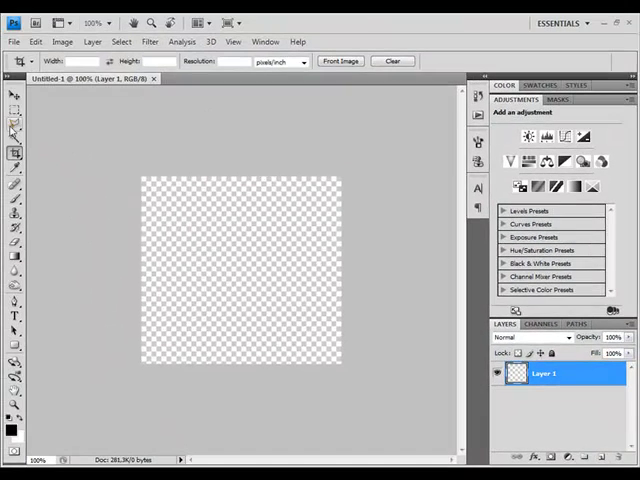
Draw a white filled shape covering most of the canvas, leaving a thin transparent margin.
{"action": "left_click", "coordinate": [14, 348]}
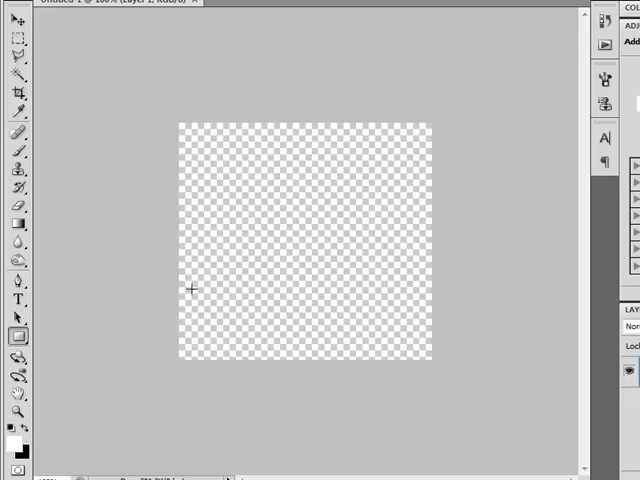
{"action": "mouse_move", "coordinate": [204, 164]}
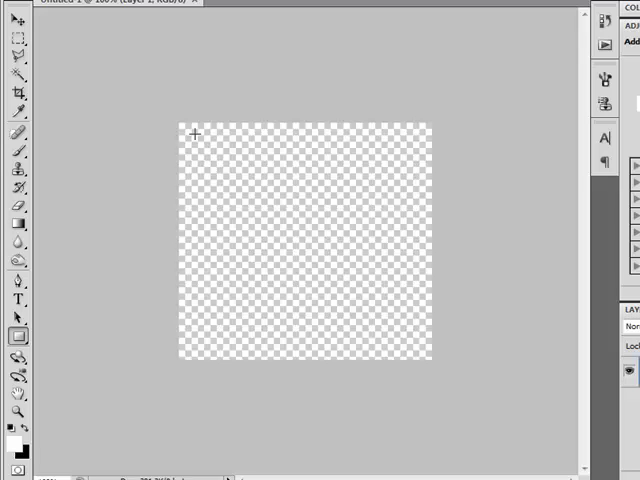
{"action": "left_click_drag", "start_coordinate": [188, 128], "coordinate": [358, 272]}
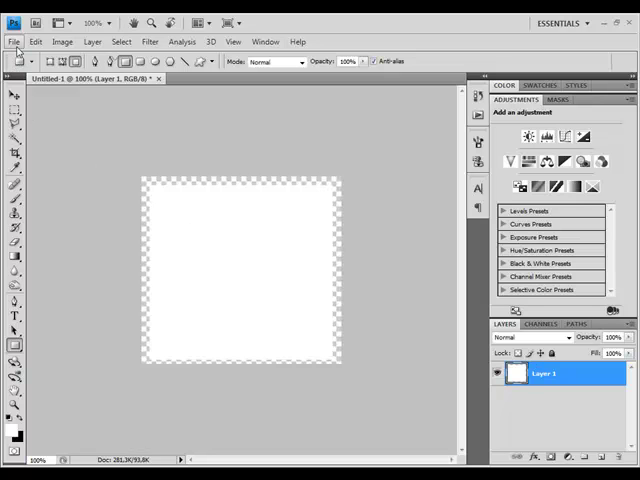
{"action": "left_click", "coordinate": [14, 40]}
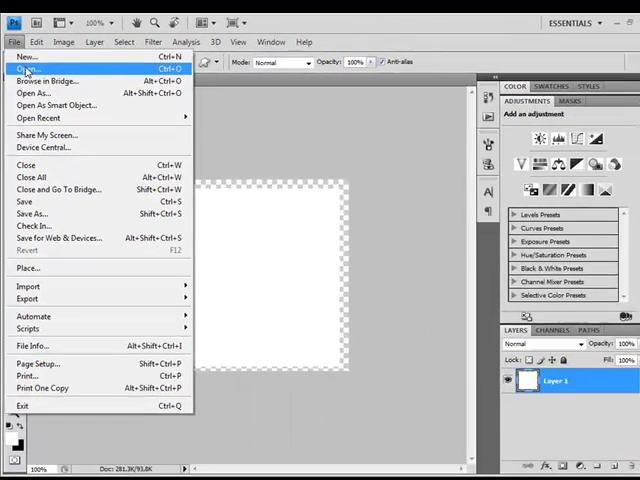
Bring the red convertible car photo into the untitled frame document as a new layer.
{"action": "left_click", "coordinate": [26, 68]}
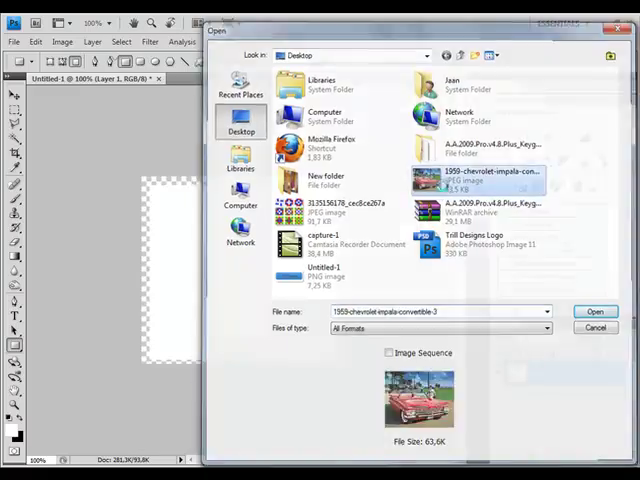
{"action": "left_click", "coordinate": [596, 312]}
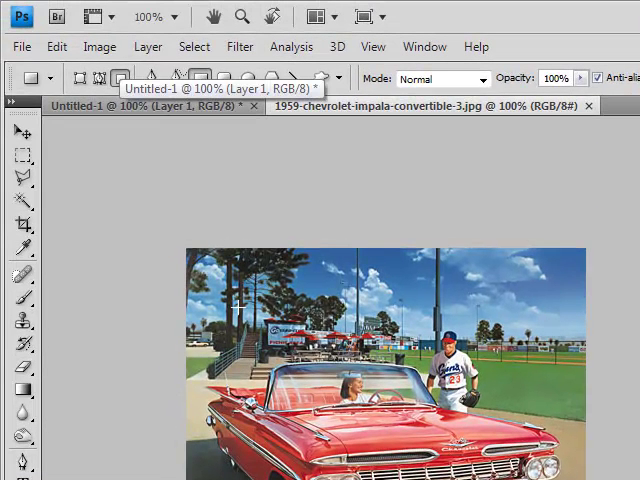
{"action": "mouse_move", "coordinate": [240, 312]}
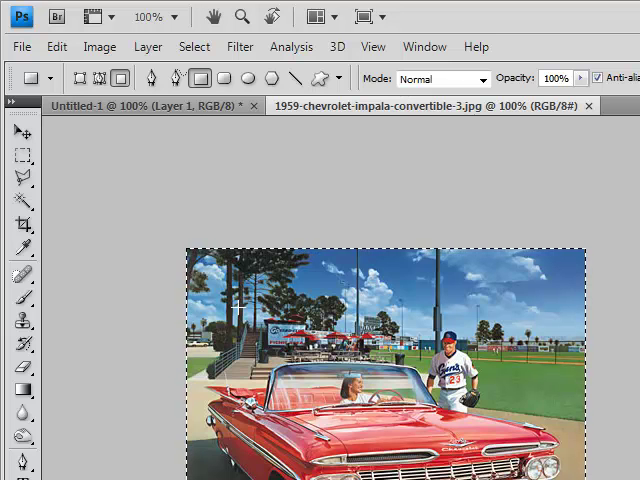
{"action": "left_click", "coordinate": [150, 108]}
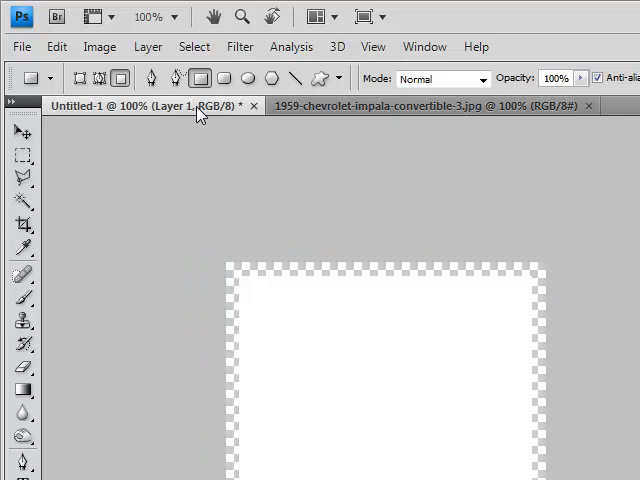
{"action": "mouse_move", "coordinate": [224, 330]}
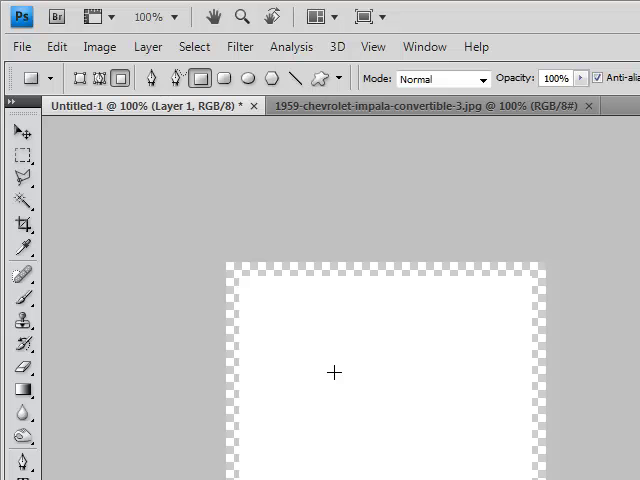
{"action": "mouse_move", "coordinate": [336, 378]}
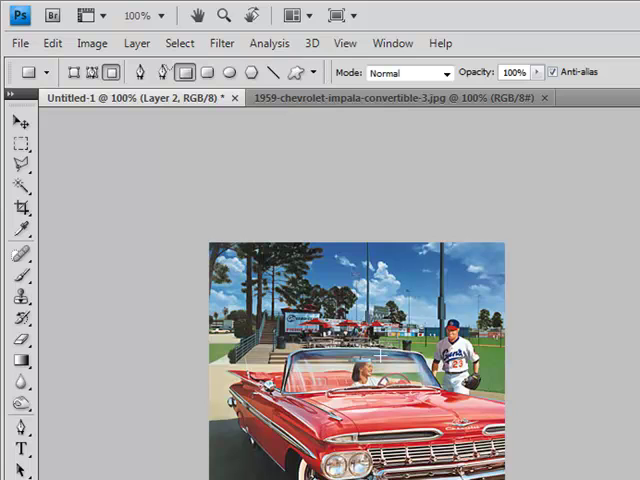
{"action": "mouse_move", "coordinate": [384, 360]}
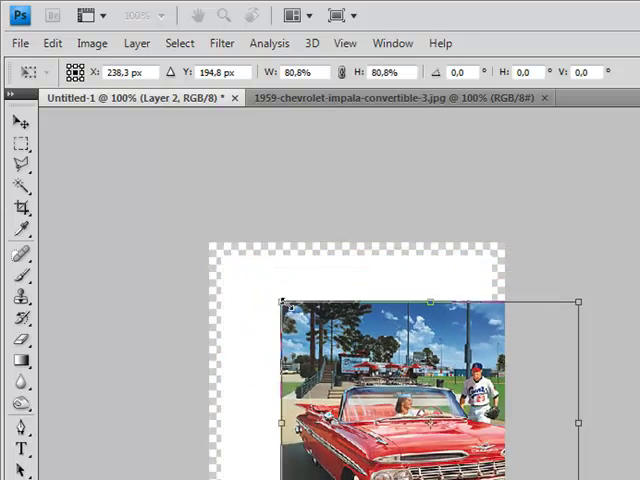
Scale the car photo to about 64% and position it inside the white frame.
{"action": "left_click_drag", "start_coordinate": [280, 302], "coordinate": [344, 352]}
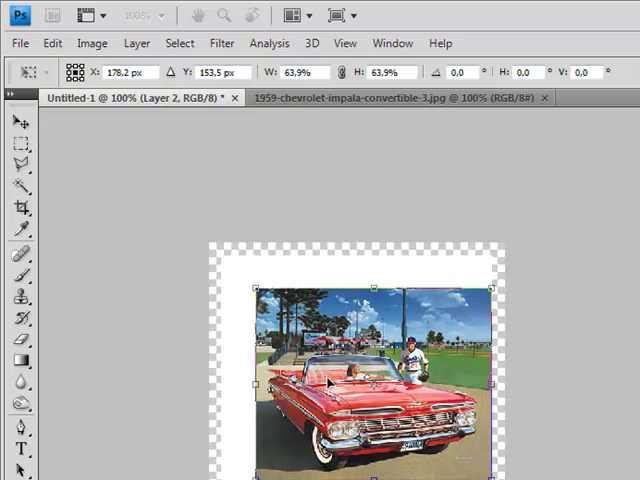
{"action": "left_click_drag", "start_coordinate": [336, 376], "coordinate": [316, 356]}
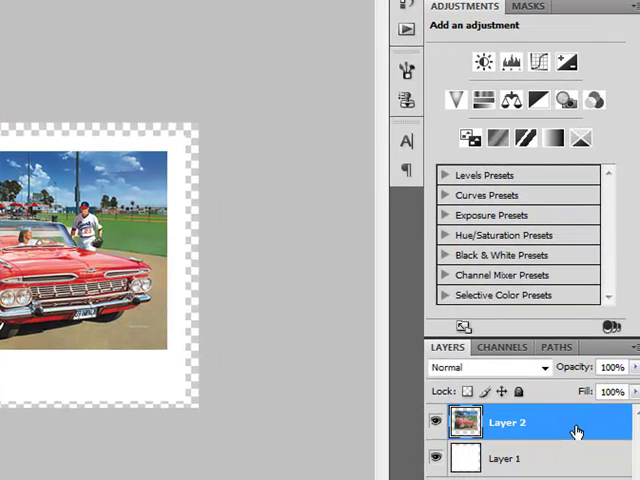
Duplicate the car photo layer as Layer 2 copy above the original.
{"action": "right_click", "coordinate": [504, 422]}
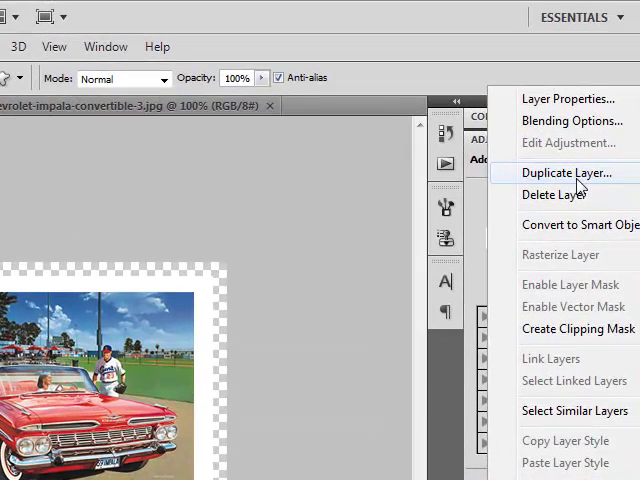
{"action": "left_click", "coordinate": [566, 172]}
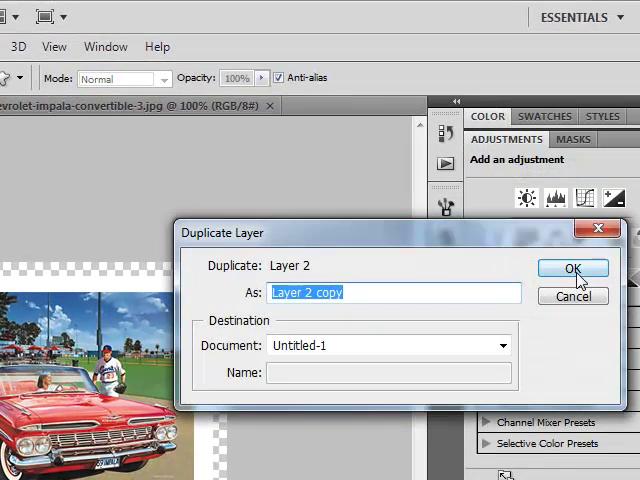
{"action": "left_click", "coordinate": [572, 268]}
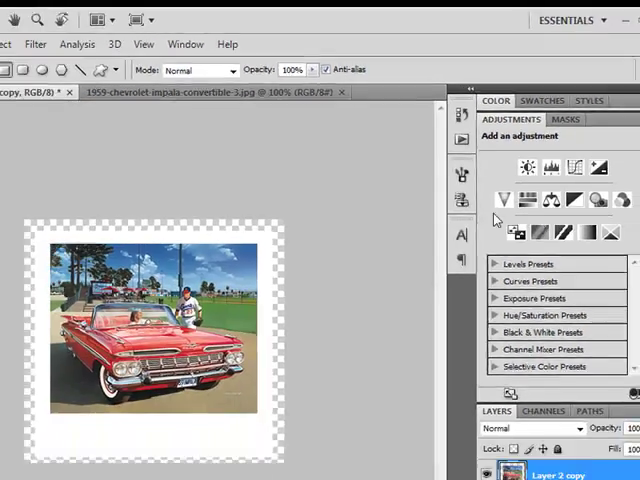
{"action": "left_click", "coordinate": [64, 40]}
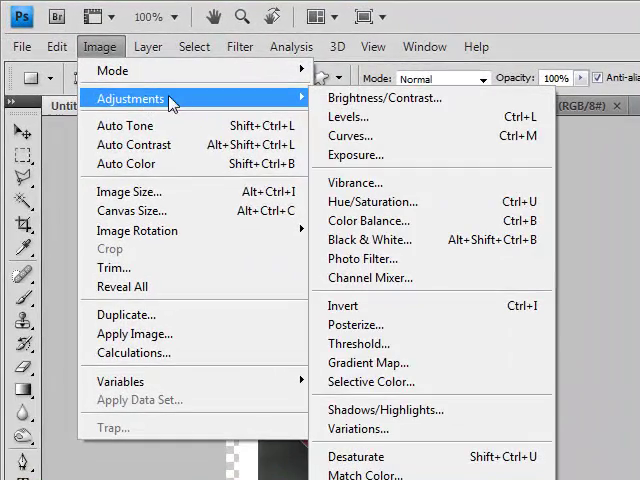
Convert Layer 2 copy to Black & White with Tint at hue 42, saturation 20 for a sepia look.
{"action": "left_click", "coordinate": [370, 240]}
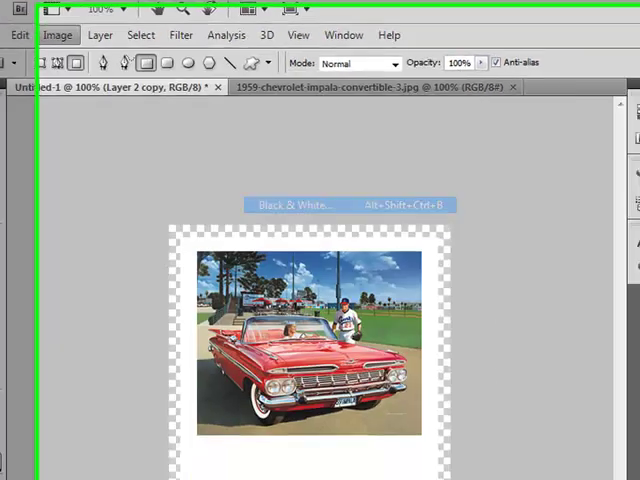
{"action": "left_click", "coordinate": [296, 204]}
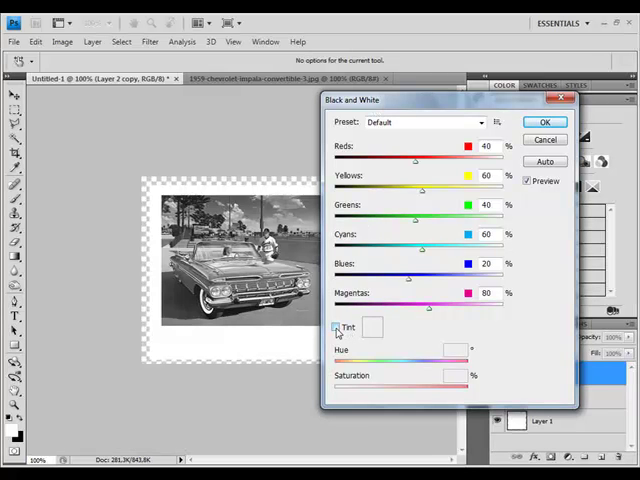
{"action": "left_click", "coordinate": [336, 328]}
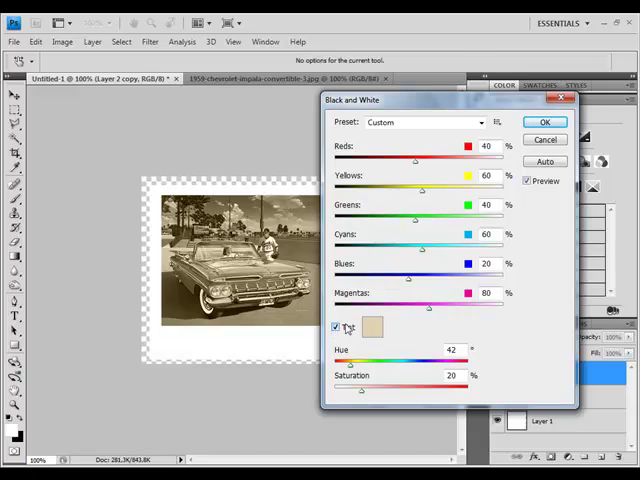
{"action": "left_click", "coordinate": [336, 328]}
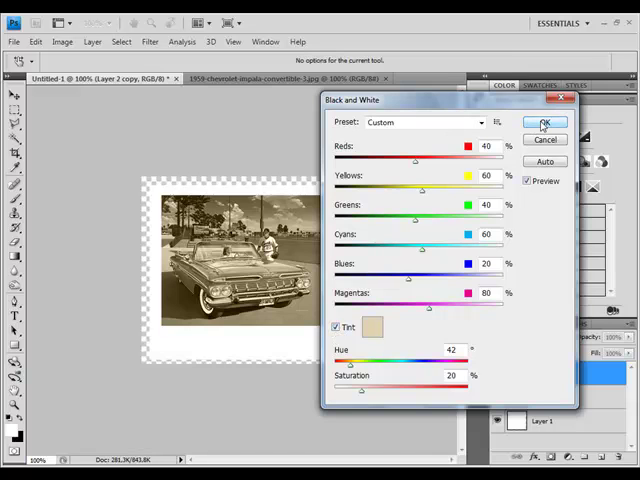
{"action": "left_click", "coordinate": [544, 122]}
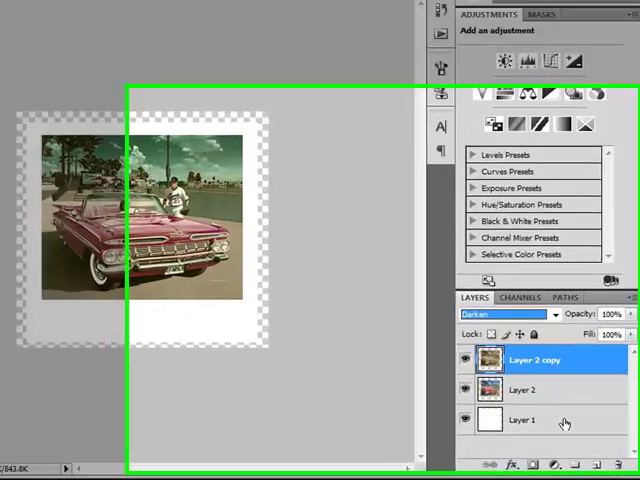
Give Layer 1, the white frame, a 1-pixel #dddddd light grey stroke.
{"action": "left_click", "coordinate": [520, 420]}
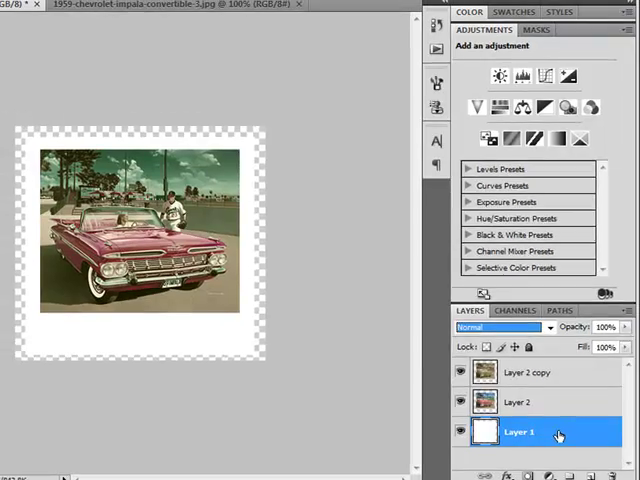
{"action": "double_click", "coordinate": [518, 432]}
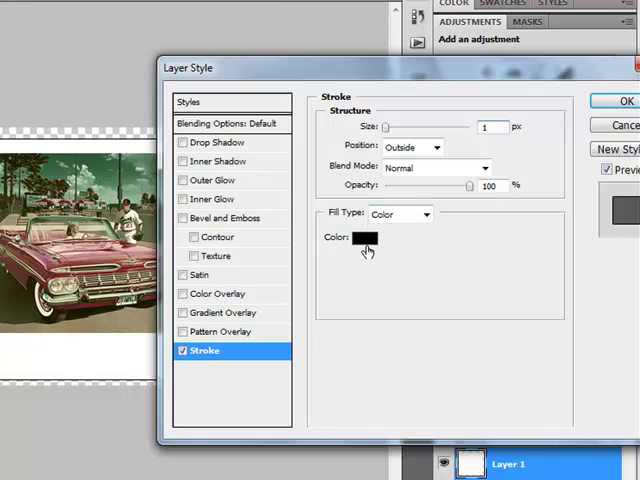
{"action": "left_click", "coordinate": [364, 236]}
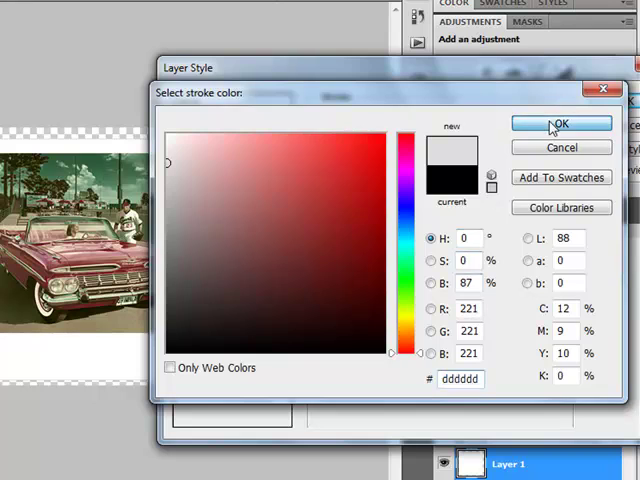
{"action": "left_click", "coordinate": [560, 122]}
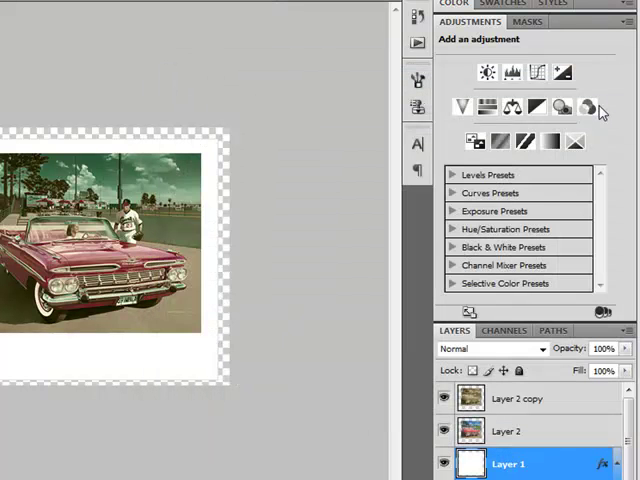
{"action": "mouse_move", "coordinate": [572, 396]}
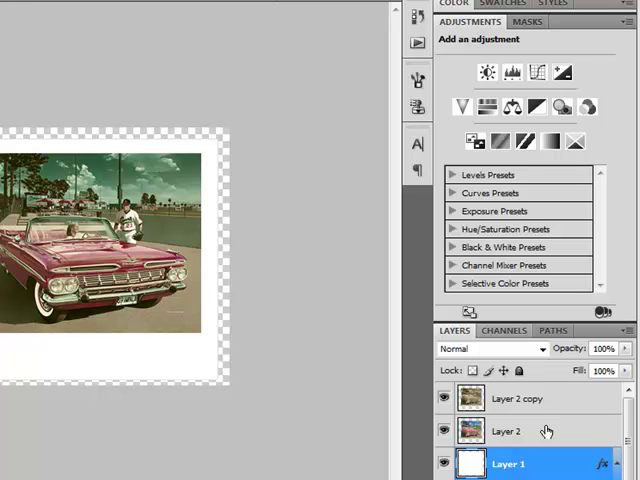
Give Layer 2, the colour car photo, a thin grey stroke outline.
{"action": "left_click", "coordinate": [508, 432]}
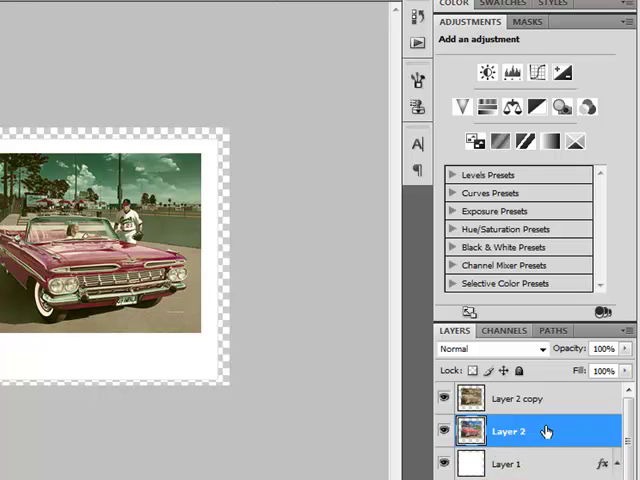
{"action": "double_click", "coordinate": [508, 432]}
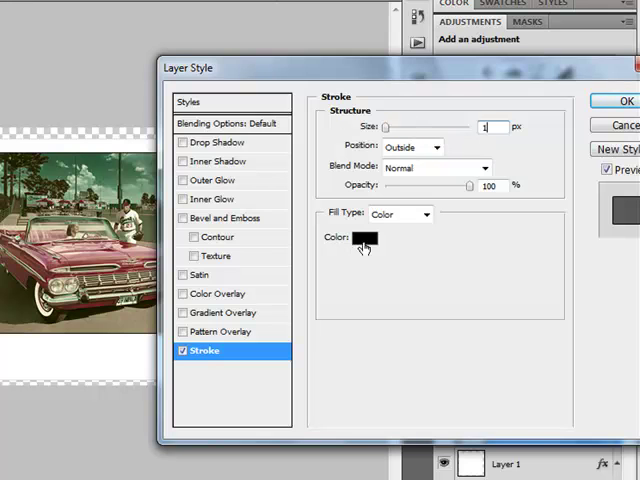
{"action": "left_click", "coordinate": [364, 238]}
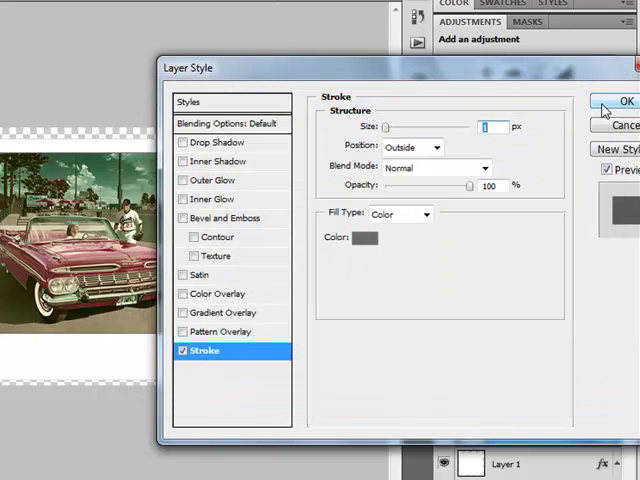
{"action": "left_click", "coordinate": [624, 102]}
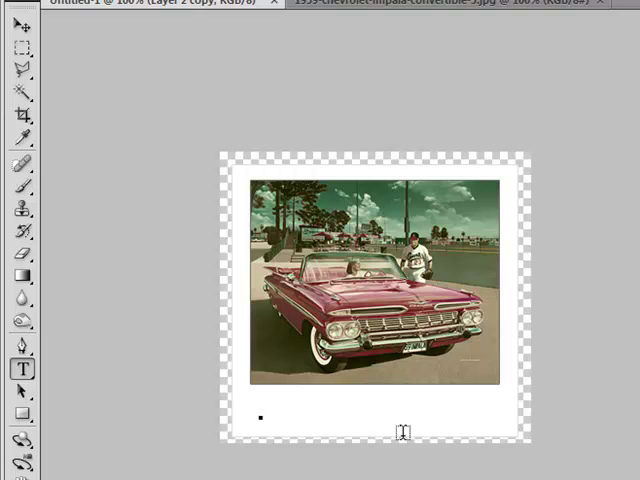
Add a small white caption reading 'Trill Designs polaroid' on the frame's bottom border.
{"action": "type", "text": "My"}
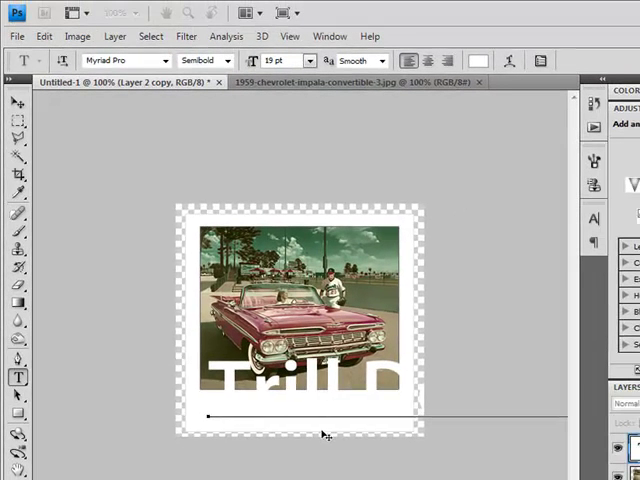
{"action": "left_click", "coordinate": [314, 60]}
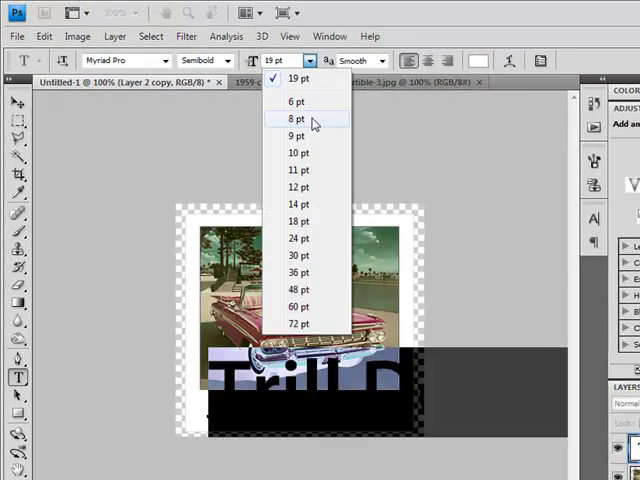
{"action": "left_click", "coordinate": [296, 118]}
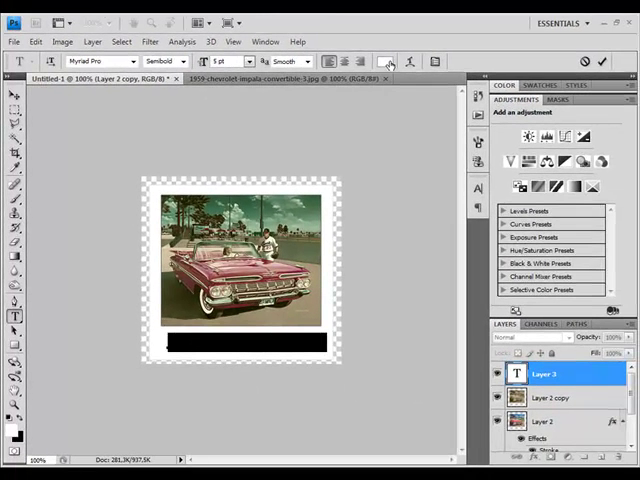
{"action": "left_click", "coordinate": [384, 62]}
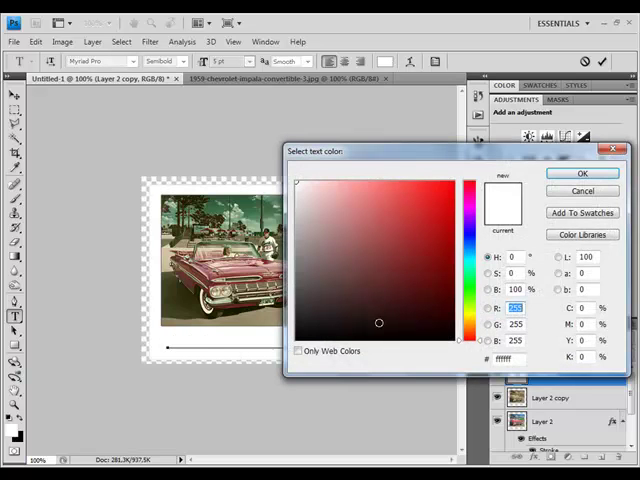
{"action": "left_click", "coordinate": [584, 172]}
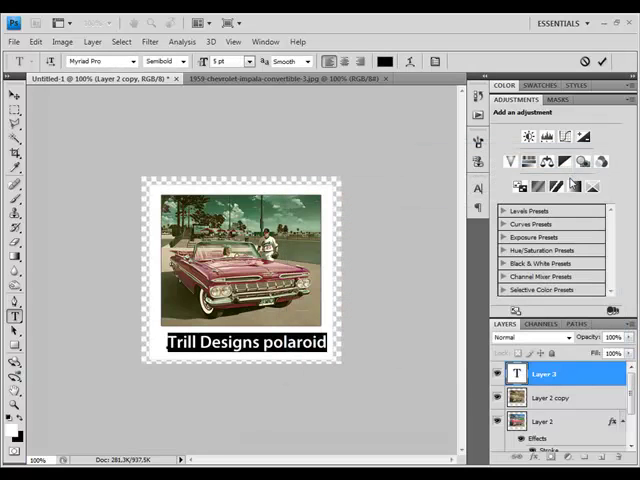